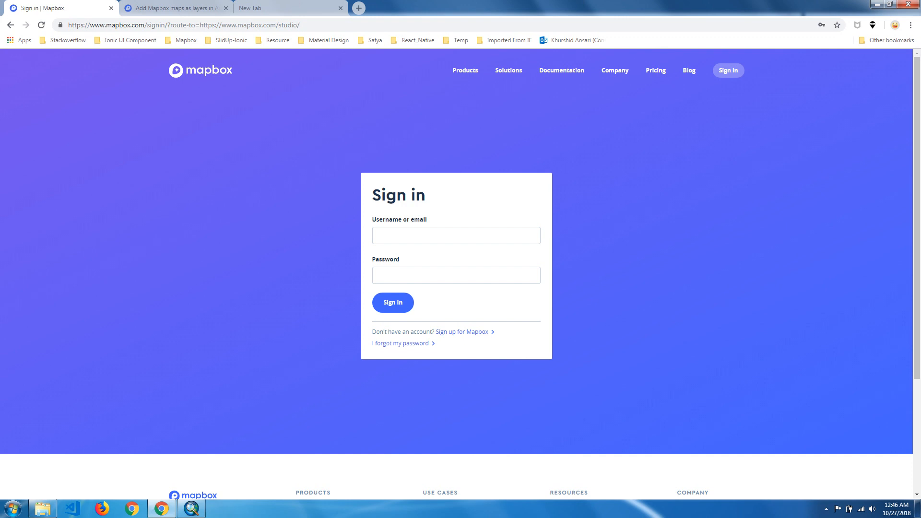
# Sign in to Mapbox as 'rahulwebgis' with the account password.
pyautogui.click(456, 235)
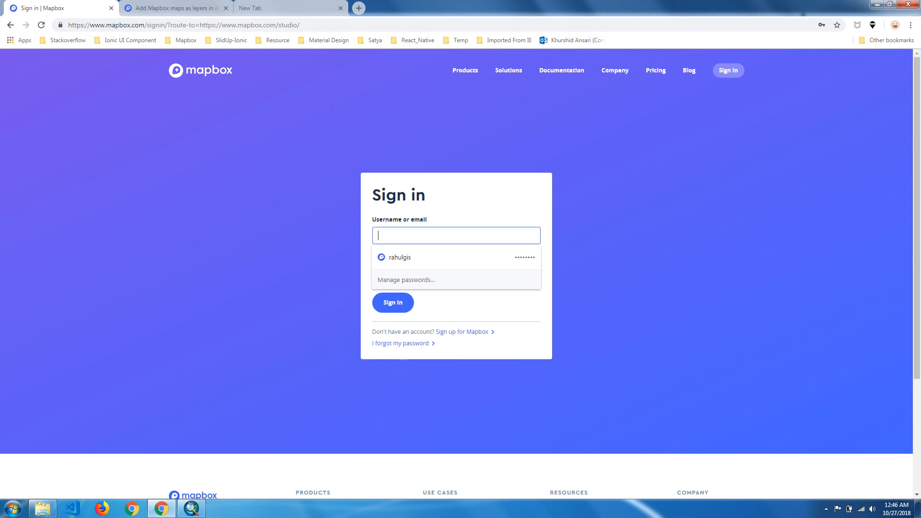
pyautogui.write('r')
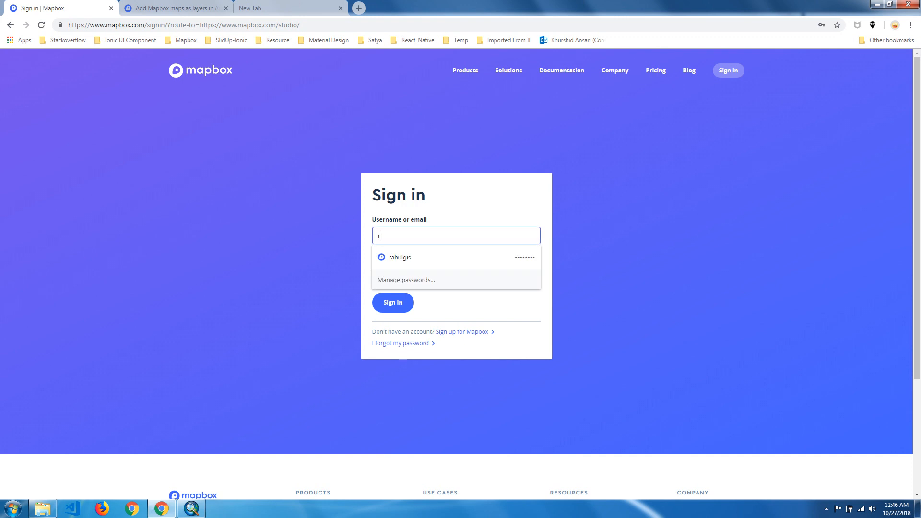
pyautogui.write('ahulw')
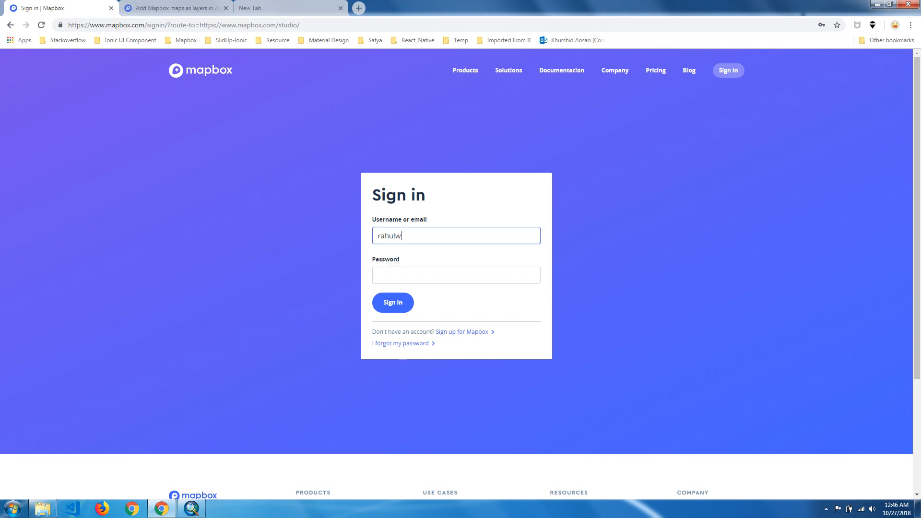
pyautogui.write('ebgis')
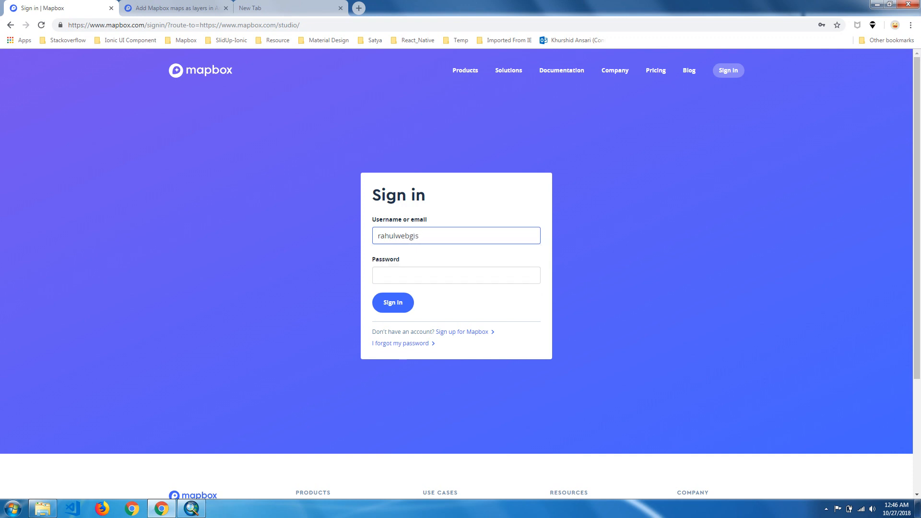
pyautogui.write('•')
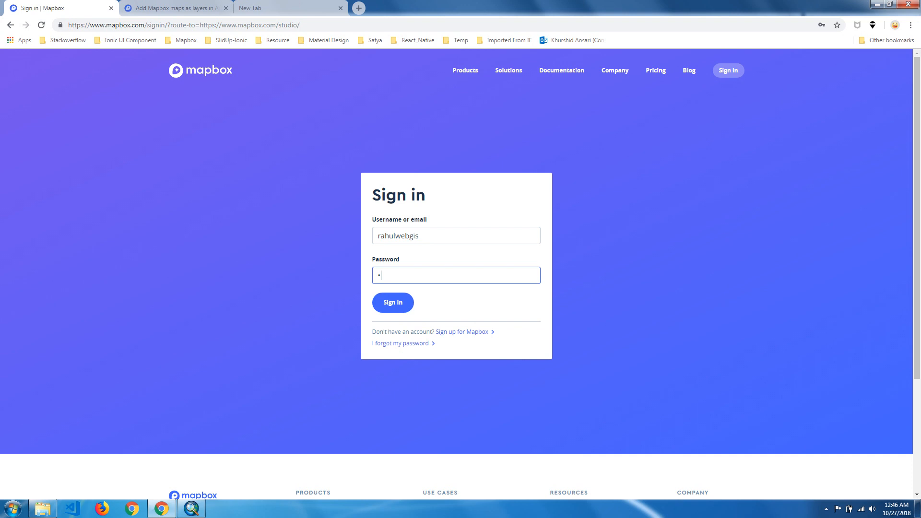
pyautogui.write('password')
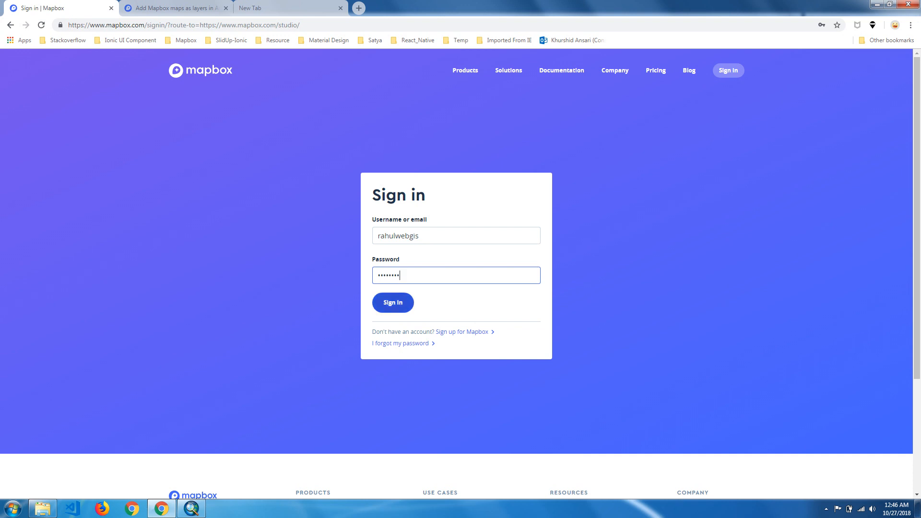
pyautogui.click(391, 302)
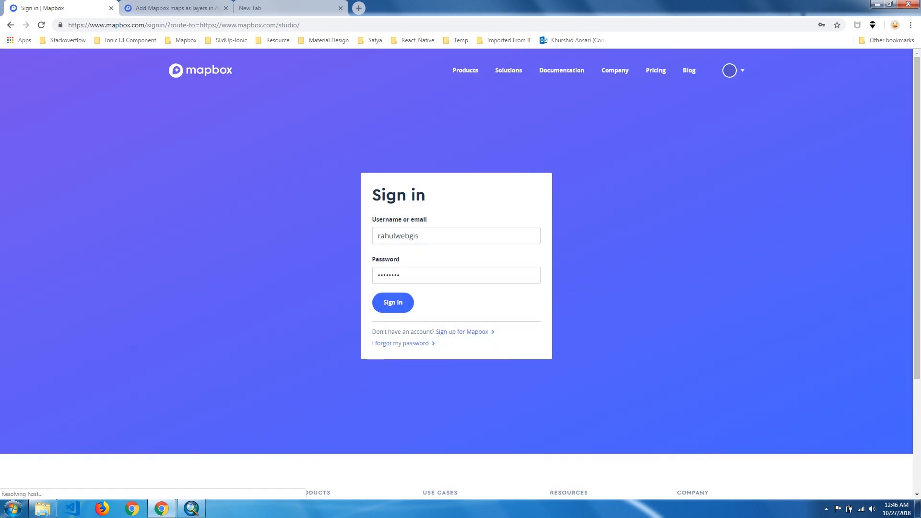
# Go to the Studio Styles dashboard and scroll down to the Odyssey styles.
pyautogui.click(392, 301)
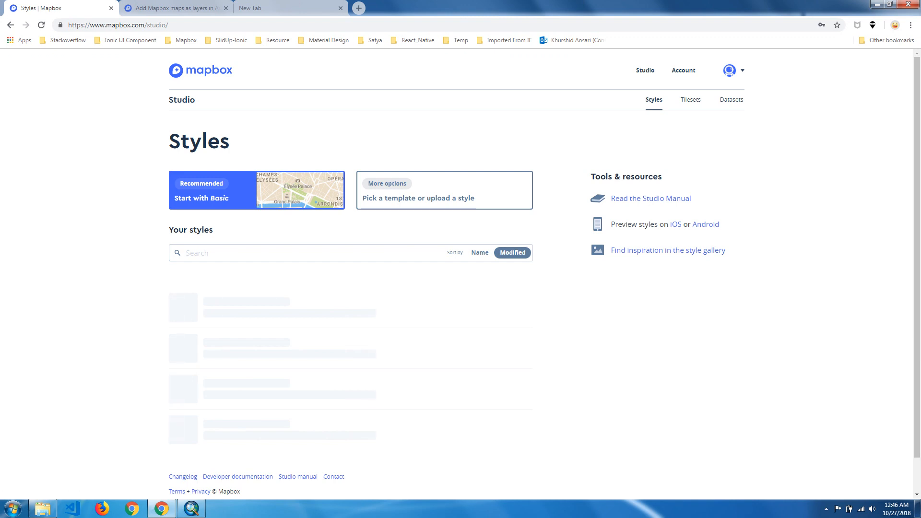
pyautogui.moveTo(690, 99)
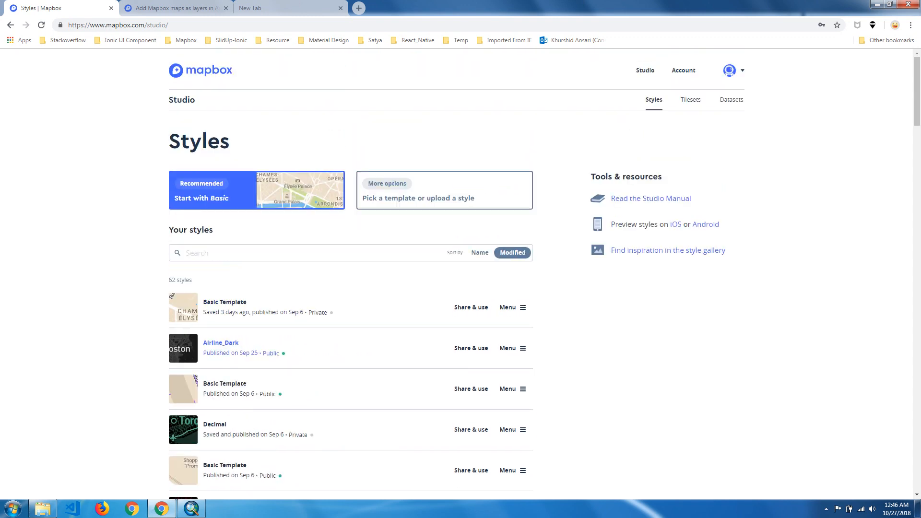
pyautogui.scroll(-3)
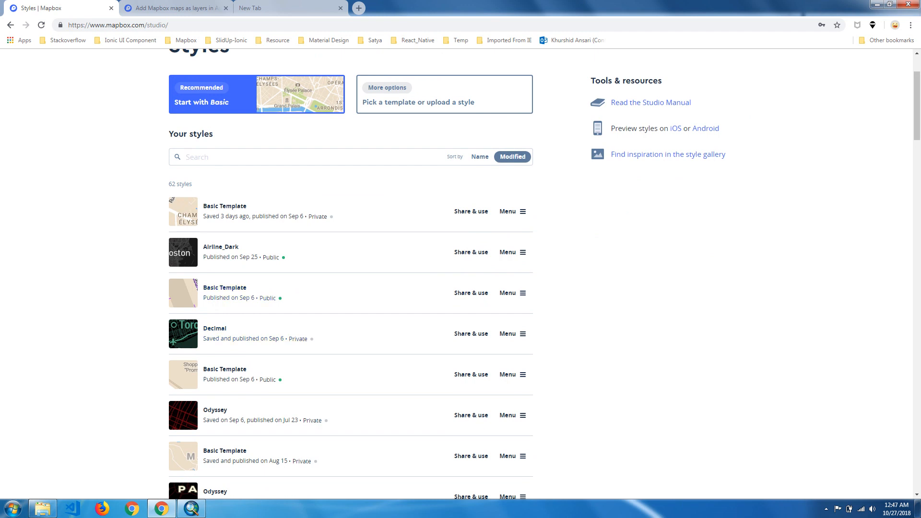
pyautogui.scroll(-3)
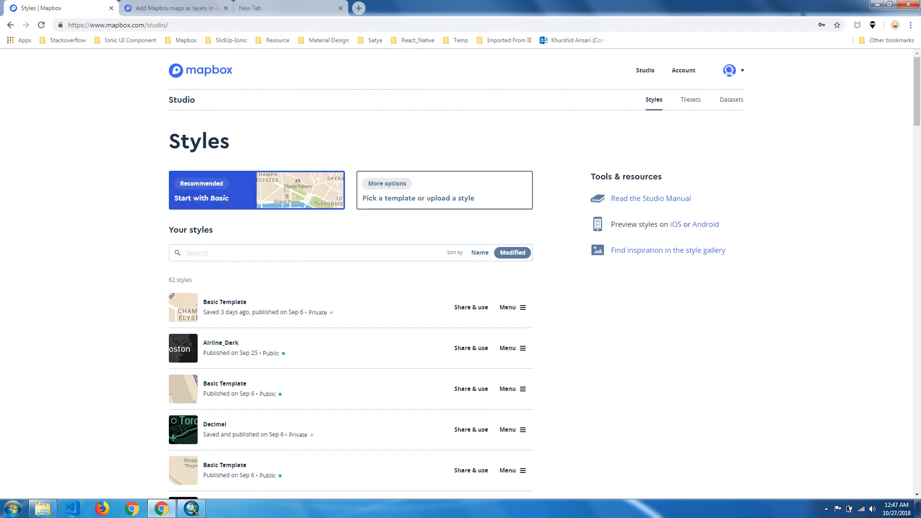
pyautogui.scroll(-3)
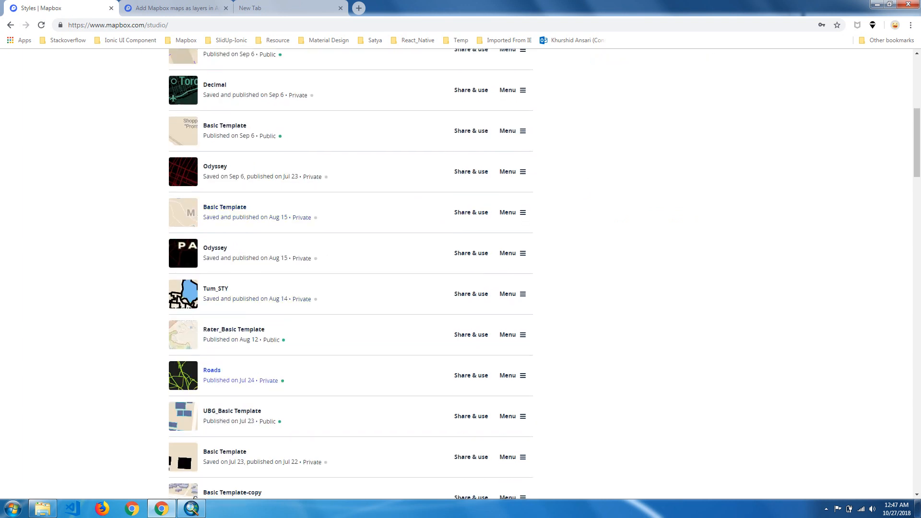
pyautogui.scroll(-3)
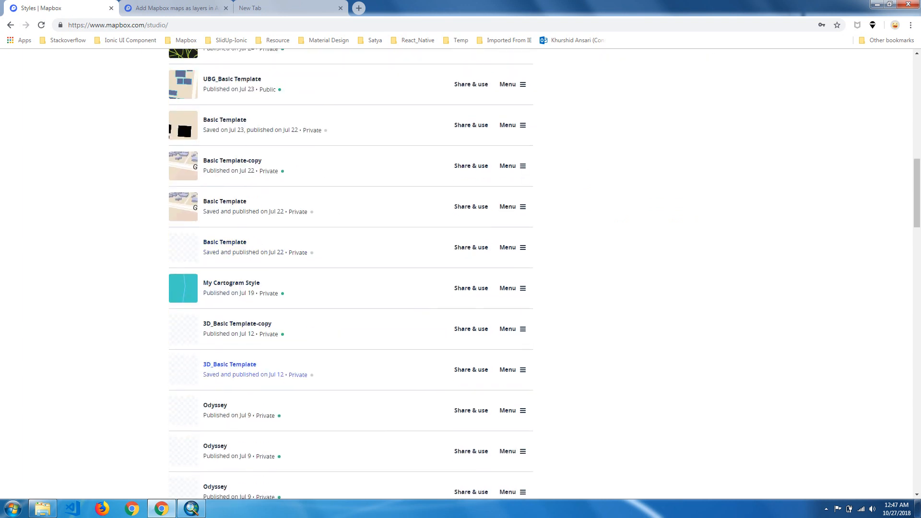
pyautogui.scroll(-3)
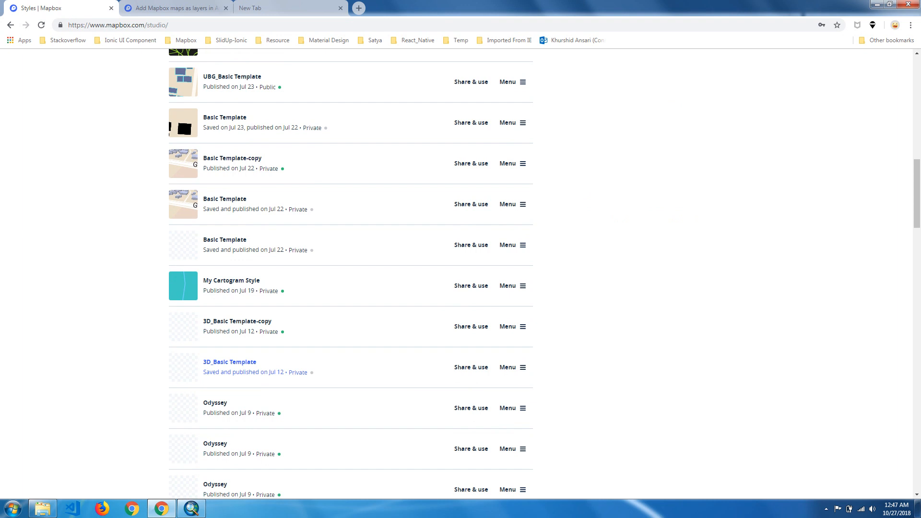
pyautogui.scroll(-3)
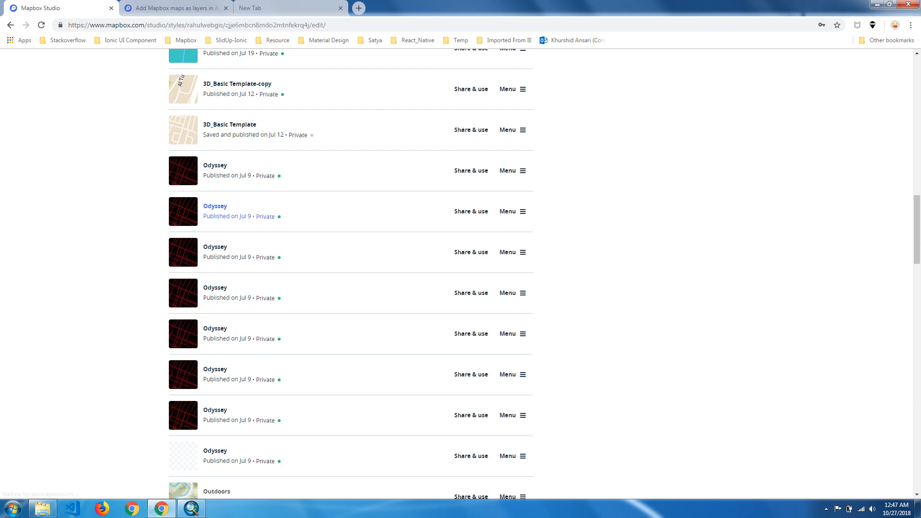
# Open an Odyssey style in the editor to view its red-on-black New York map.
pyautogui.click(214, 205)
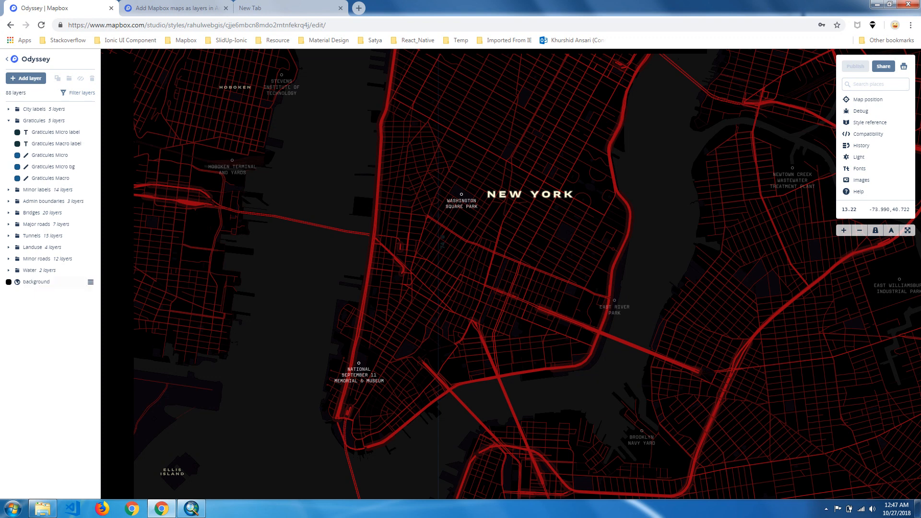
pyautogui.moveTo(13, 58)
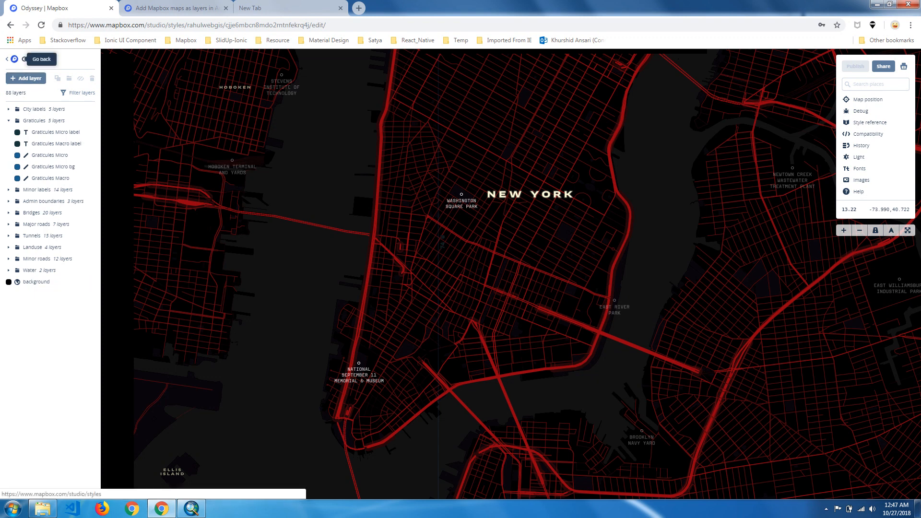
# Return to the styles list and open the Odyssey style's Share & use dialog.
pyautogui.click(42, 59)
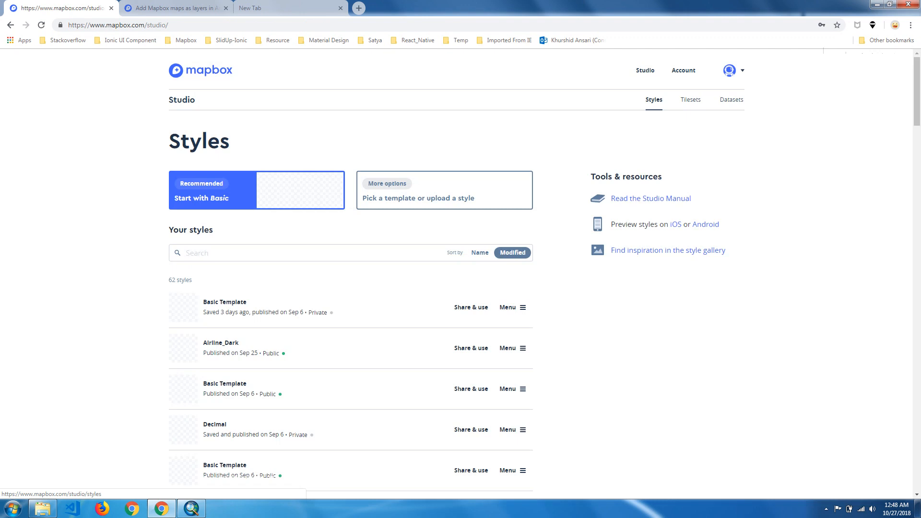
pyautogui.scroll(-3)
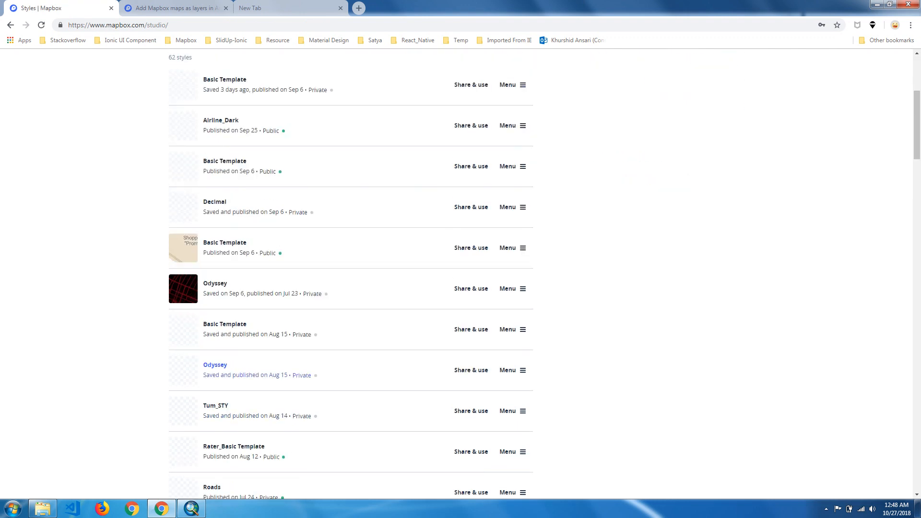
pyautogui.scroll(-3)
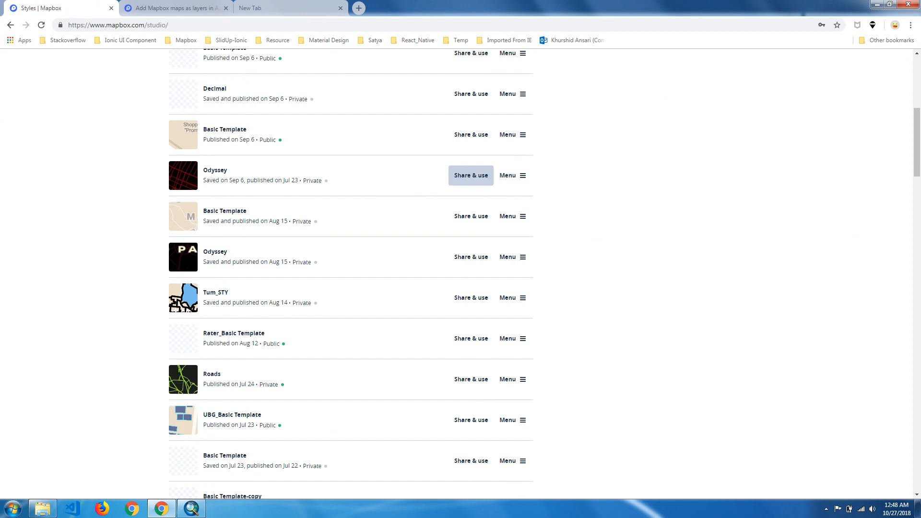
pyautogui.click(470, 176)
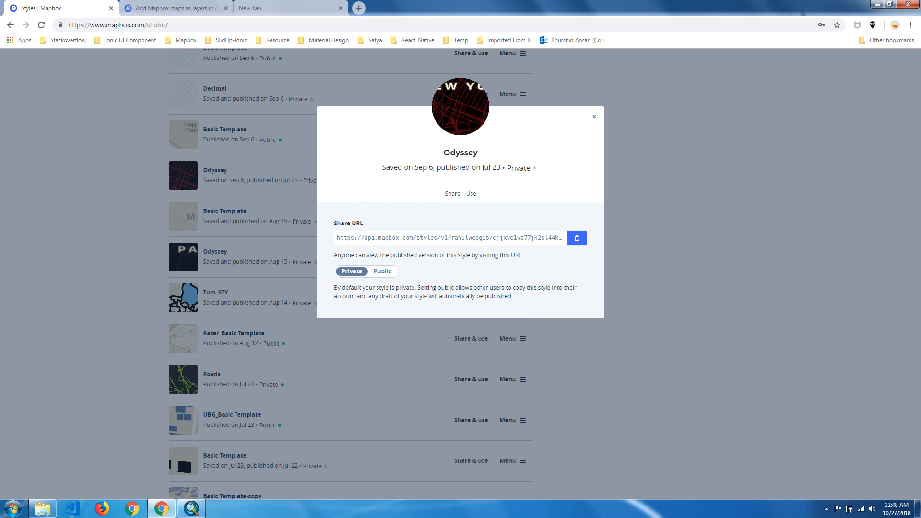
# Show the Odyssey style's third-party WMTS integration URL for ArcGIS Desktop.
pyautogui.click(471, 193)
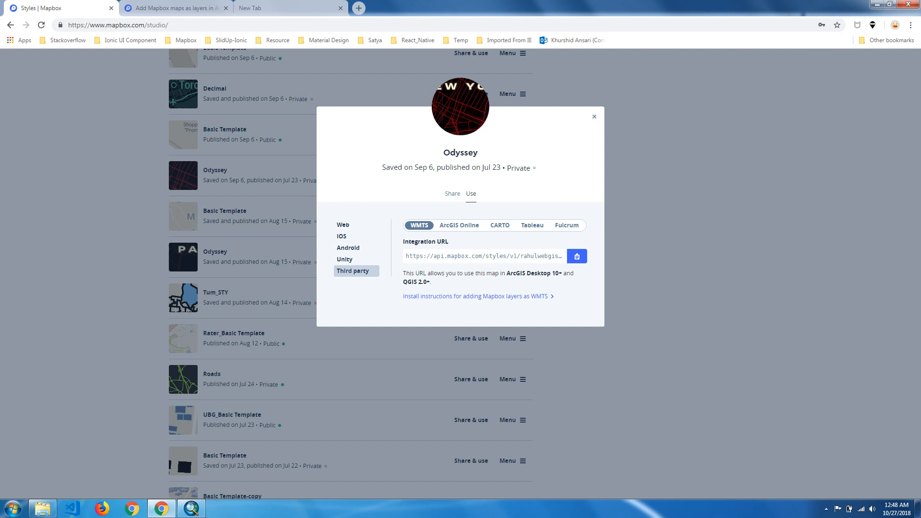
pyautogui.moveTo(576, 256)
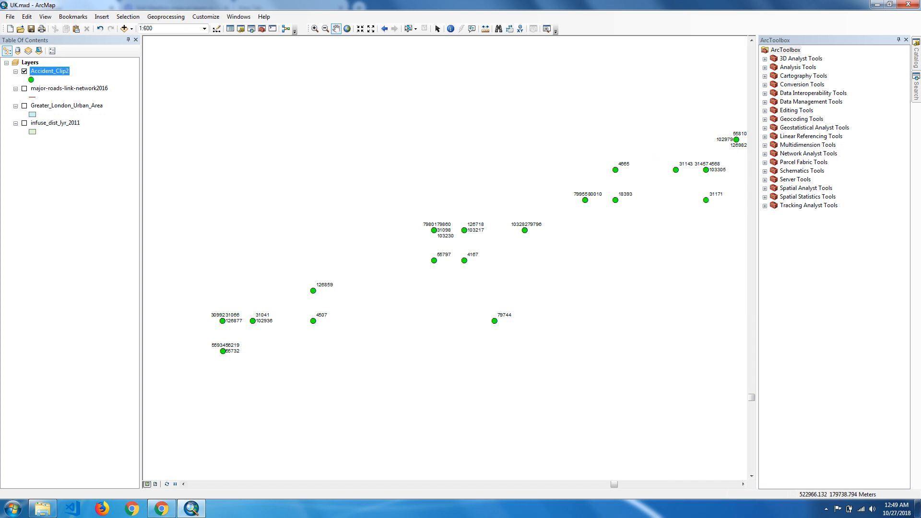
pyautogui.moveTo(122, 28)
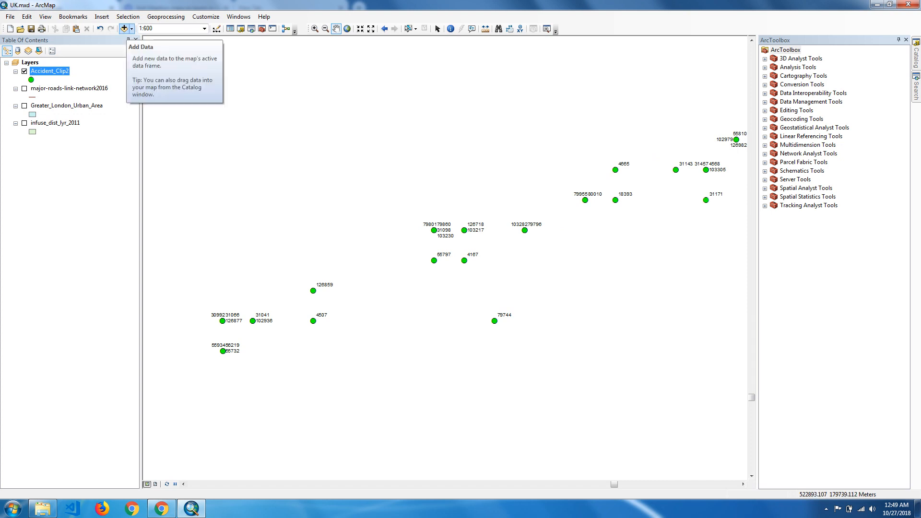
# In Add Data, browse to GIS Servers and start an Add WMTS Server connection.
pyautogui.click(123, 29)
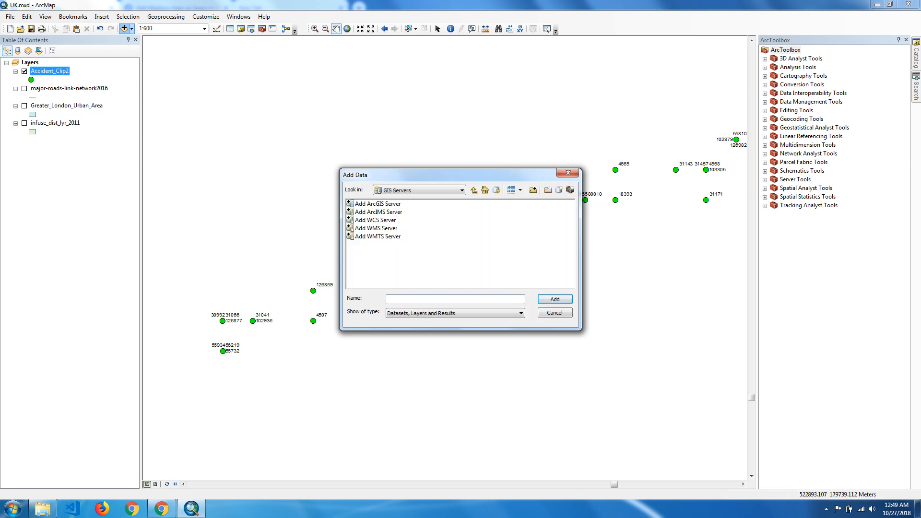
pyautogui.click(462, 190)
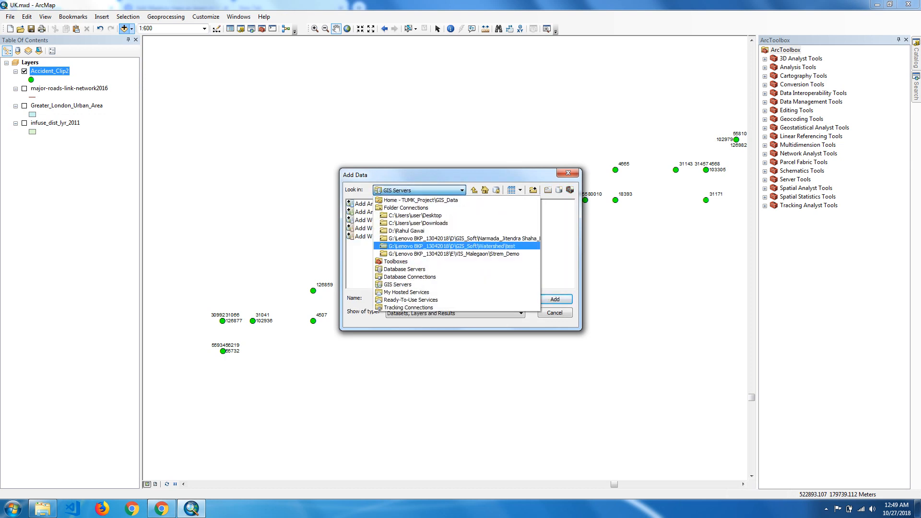
pyautogui.click(397, 285)
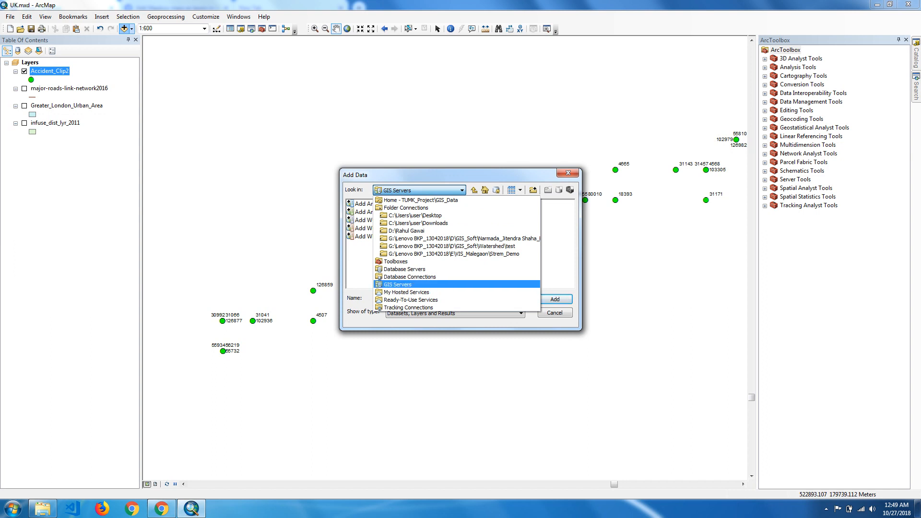
pyautogui.click(397, 284)
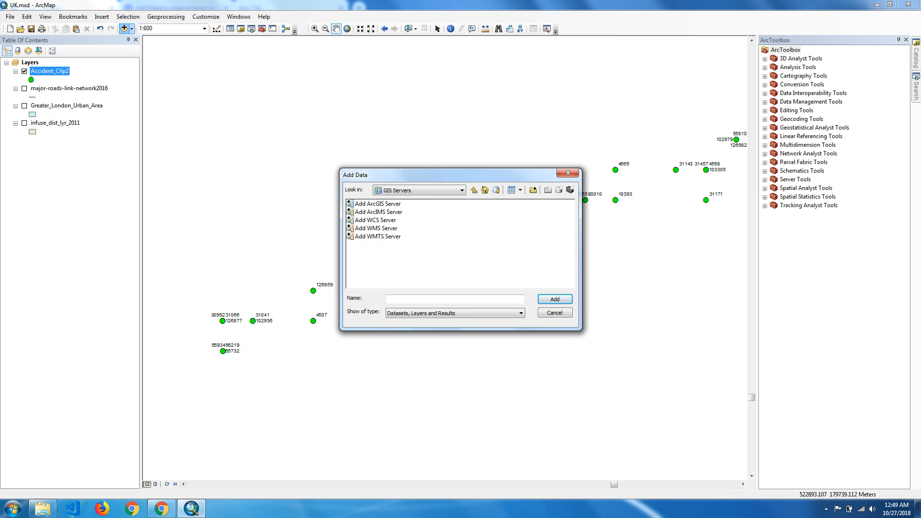
pyautogui.click(378, 236)
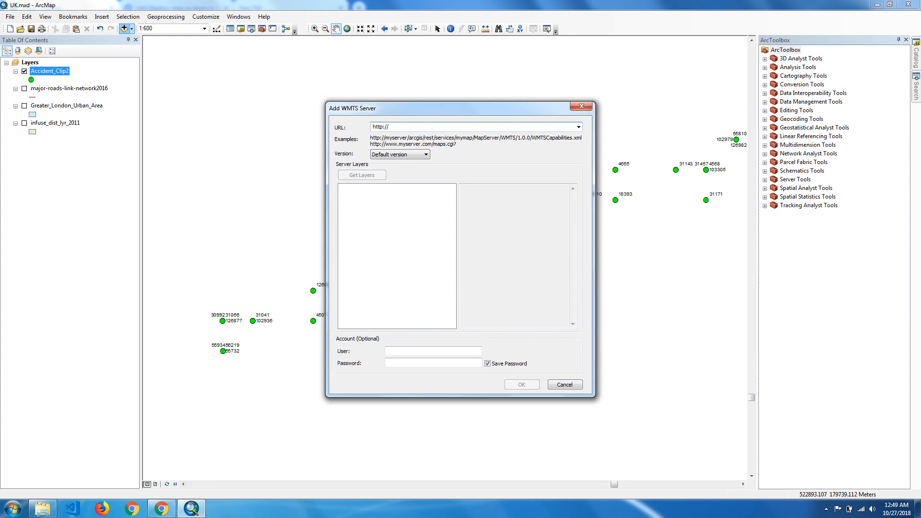
# Paste the Mapbox WMTS URL and request the server's layers.
pyautogui.click(474, 126)
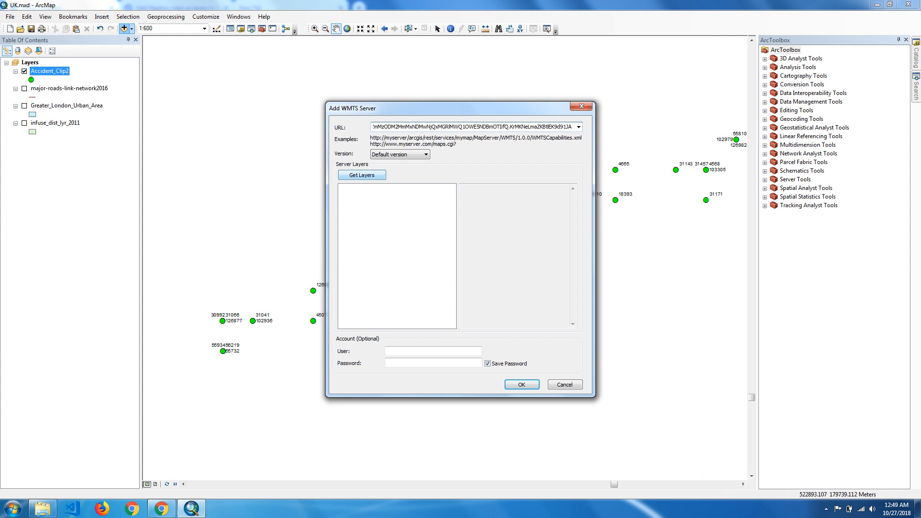
pyautogui.click(362, 174)
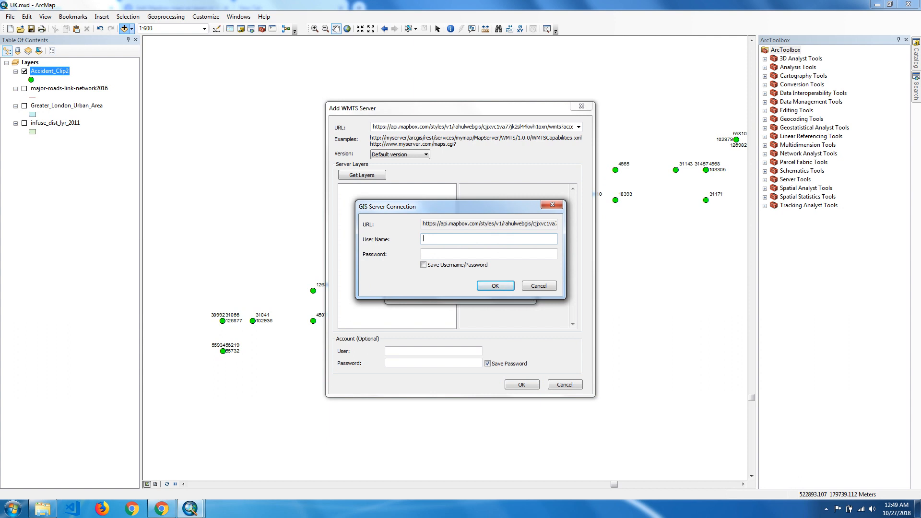
# Enter username 'rah' and the password, and tick Save Username/Password.
pyautogui.write('rahulwebgis')
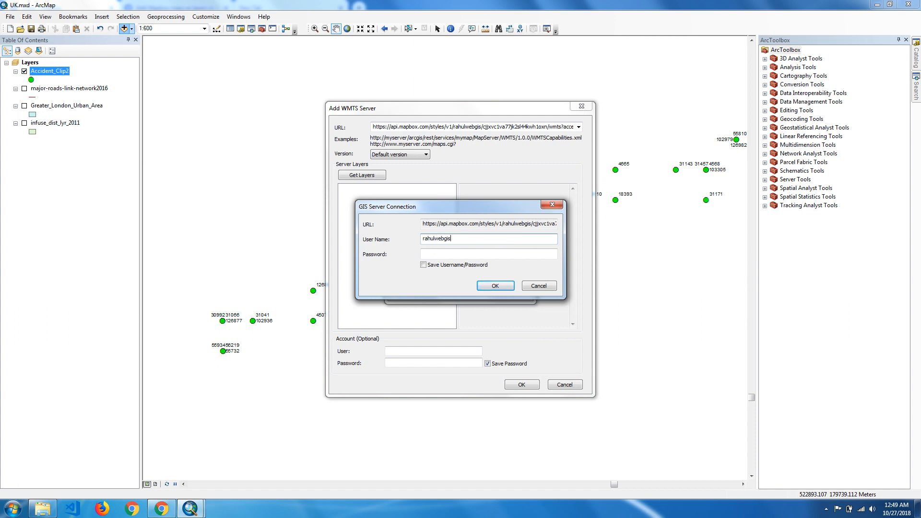
pyautogui.write('•')
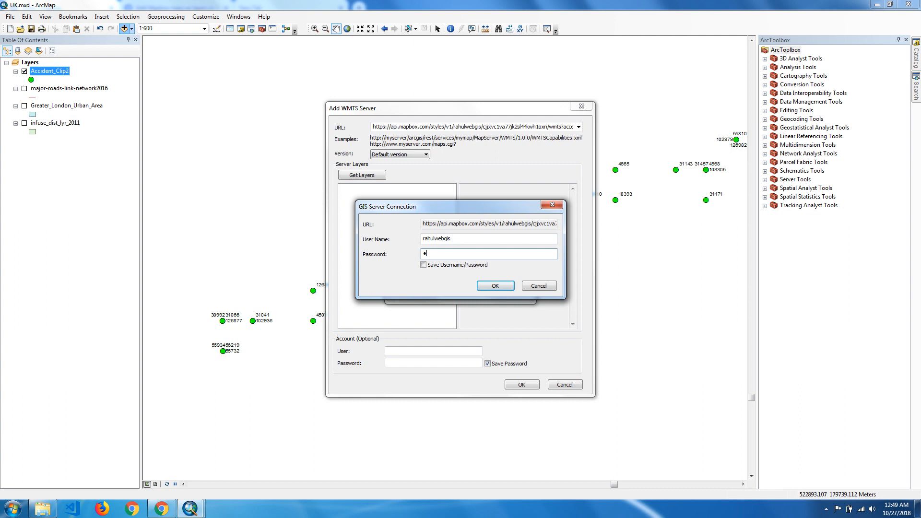
pyautogui.write('password')
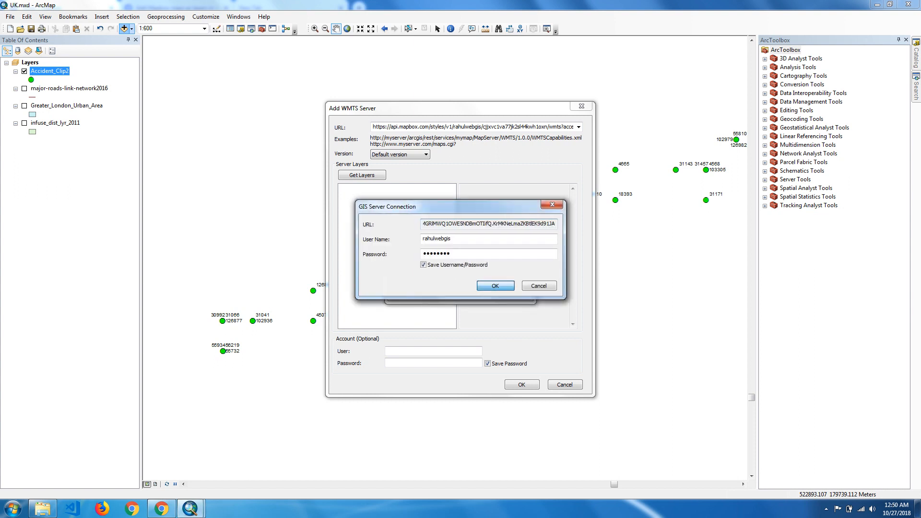
pyautogui.tripleClick(488, 224)
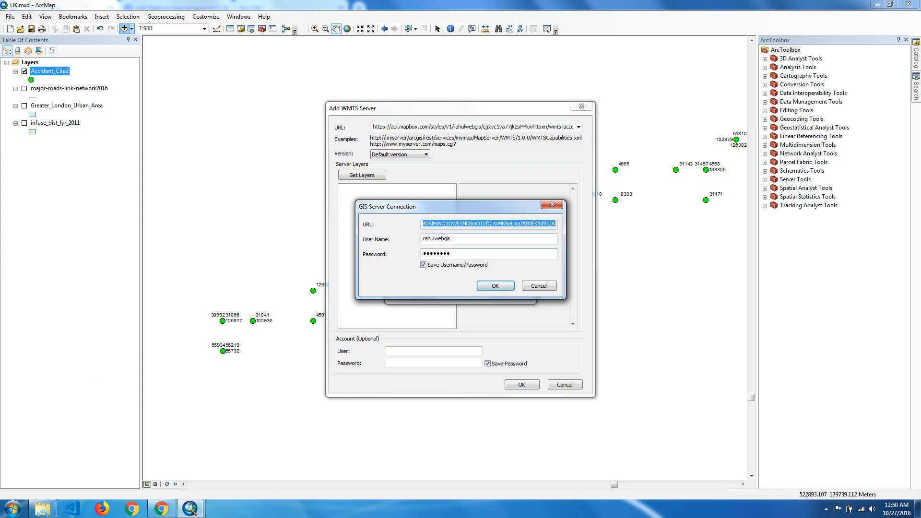
pyautogui.click(495, 285)
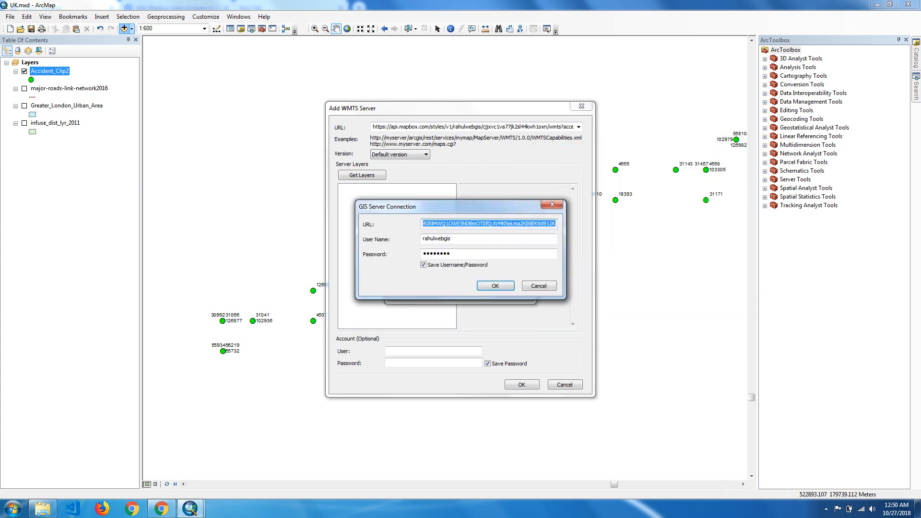
pyautogui.click(494, 285)
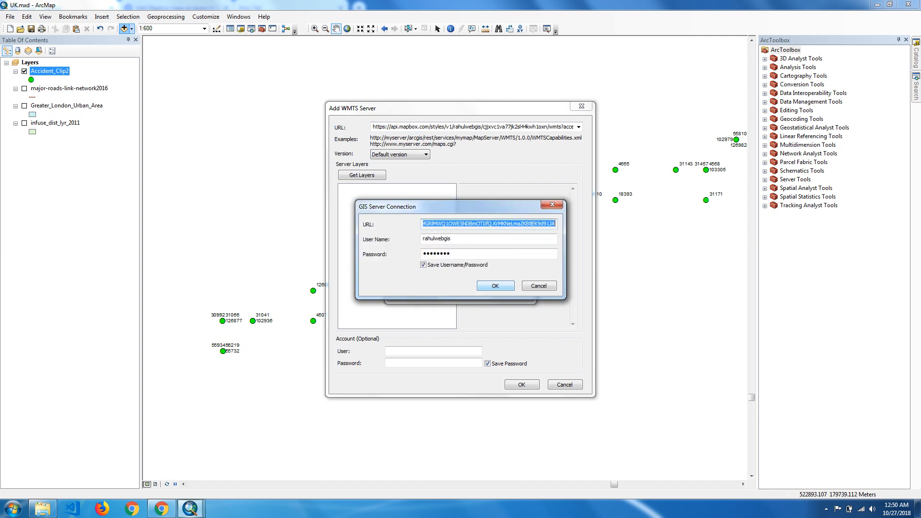
# Log in, inspect the Odyssey layer details, and save the Mapbox on api.mapbox.com connection.
pyautogui.click(494, 286)
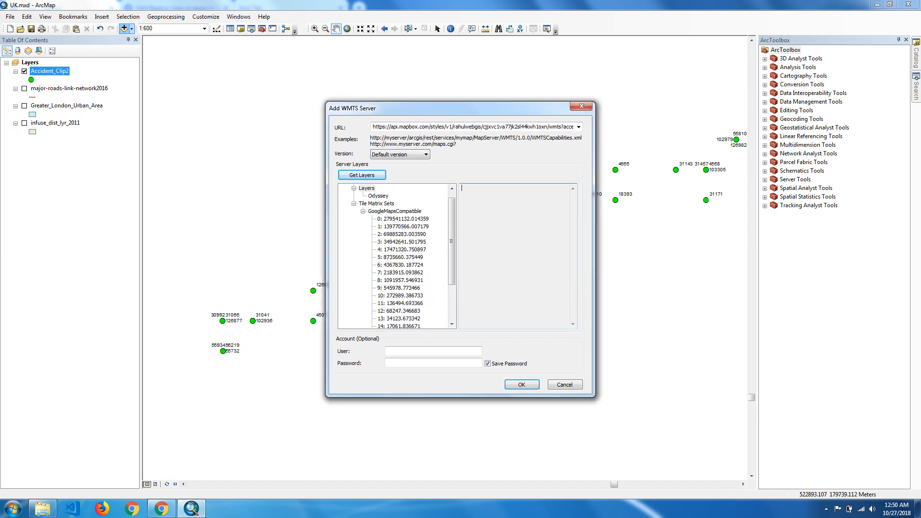
pyautogui.scroll(-3)
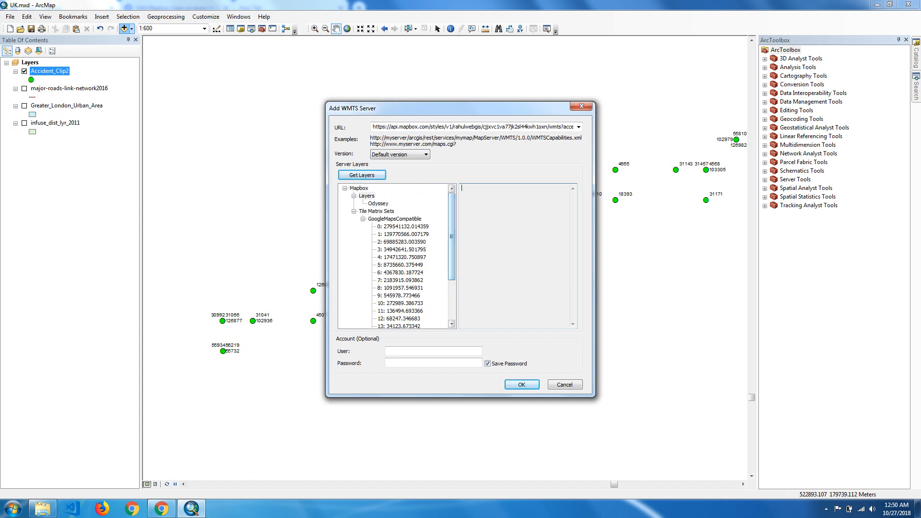
pyautogui.click(367, 196)
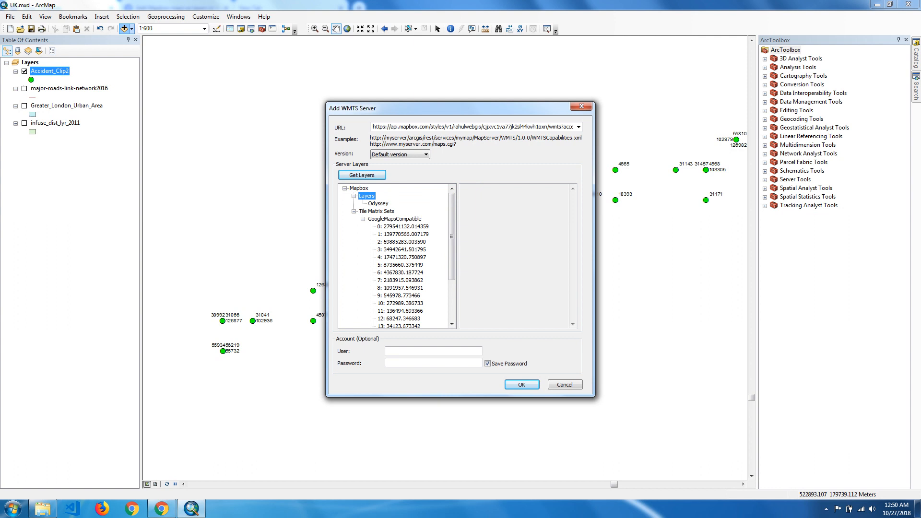
pyautogui.click(377, 204)
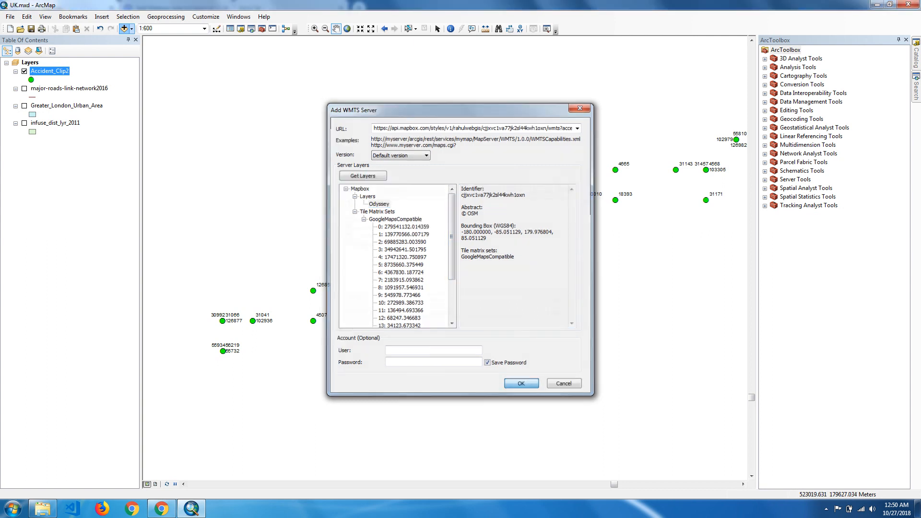
pyautogui.click(562, 383)
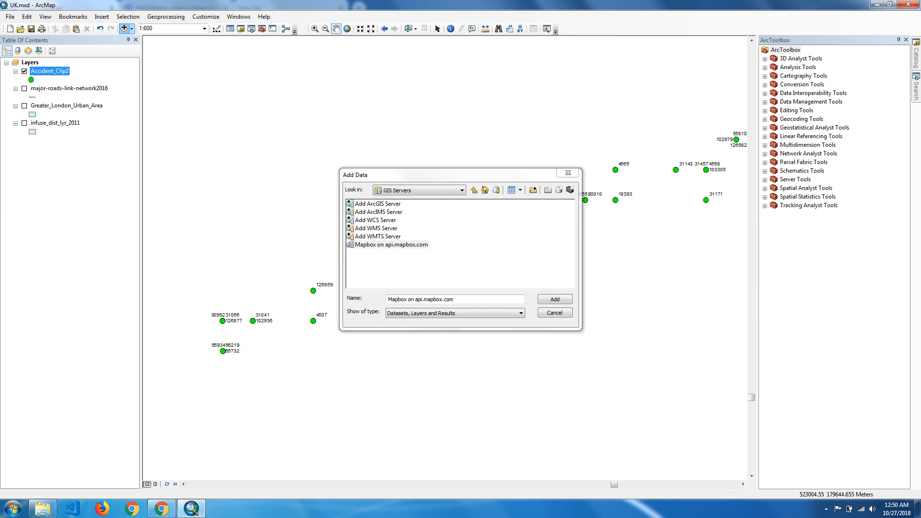
# Open the Mapbox on api.mapbox.com connection and add its Odyssey layer.
pyautogui.click(388, 244)
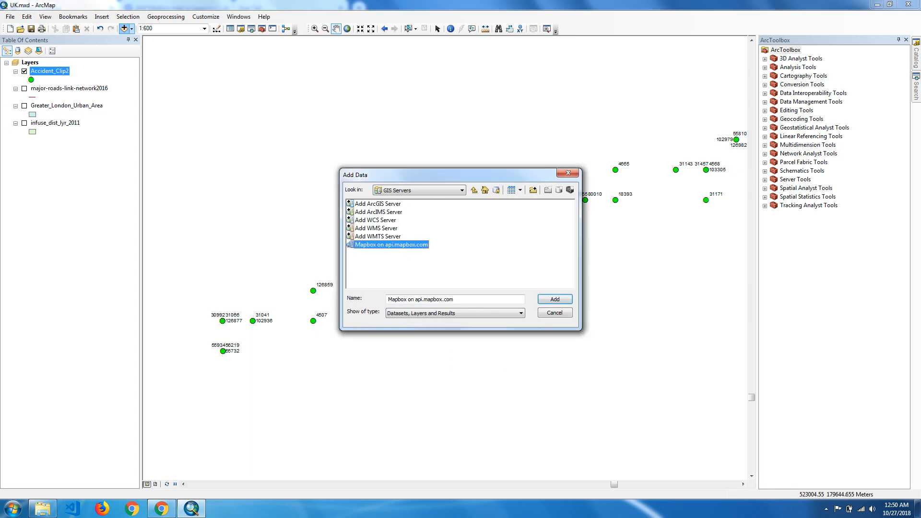
pyautogui.doubleClick(389, 244)
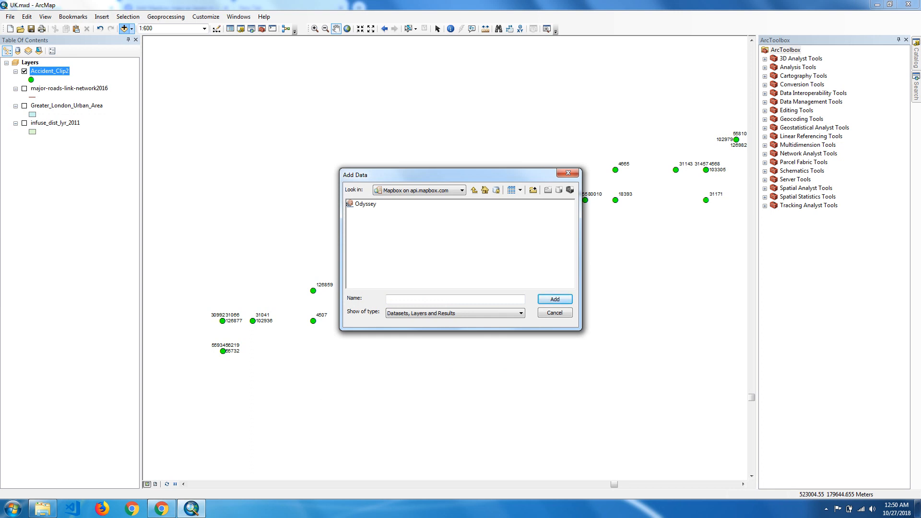
pyautogui.click(553, 312)
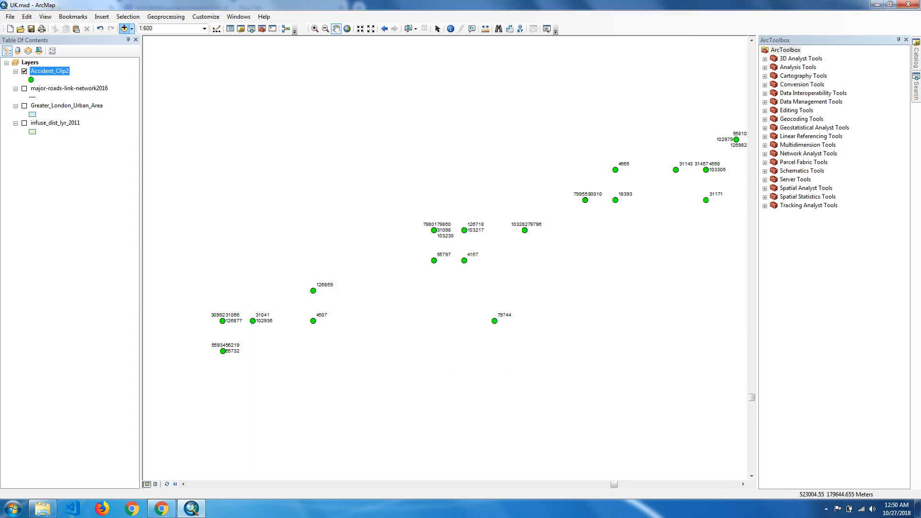